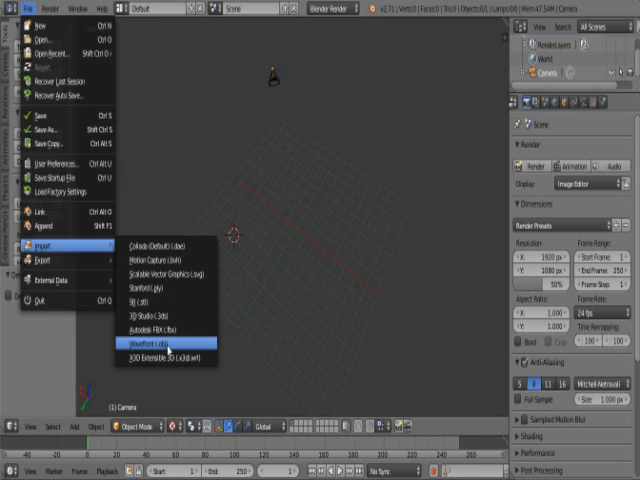
Import the test alpha render OBJ scene from the Desktop
{"action": "left_click", "coordinate": [155, 345]}
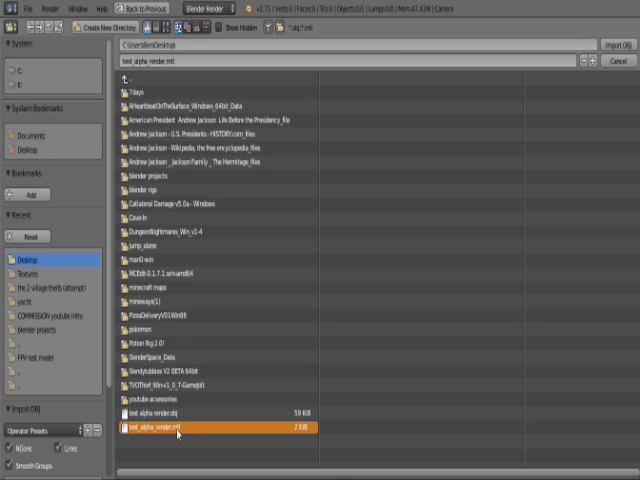
{"action": "left_click", "coordinate": [180, 413]}
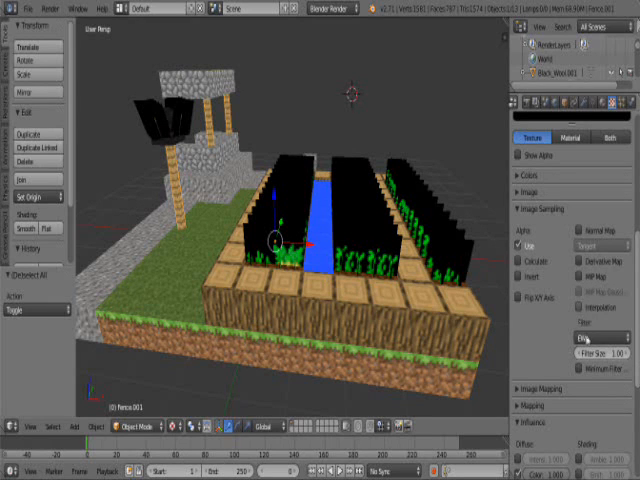
Switch the grass texture's image sampling filter to Area
{"action": "left_click", "coordinate": [598, 337]}
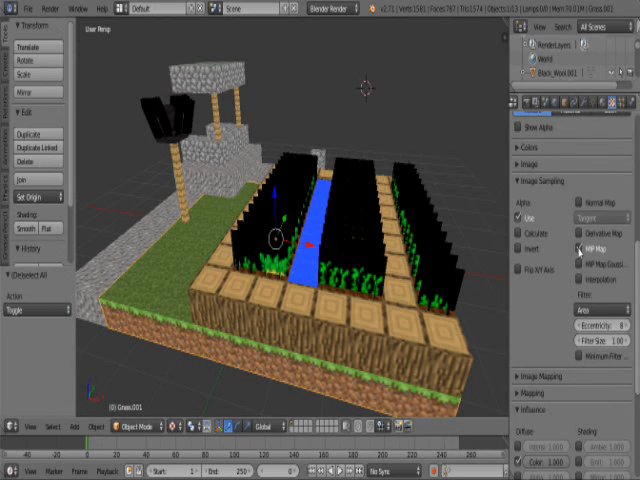
Turn off MIP Map in the grass texture's image sampling
{"action": "left_click", "coordinate": [524, 104]}
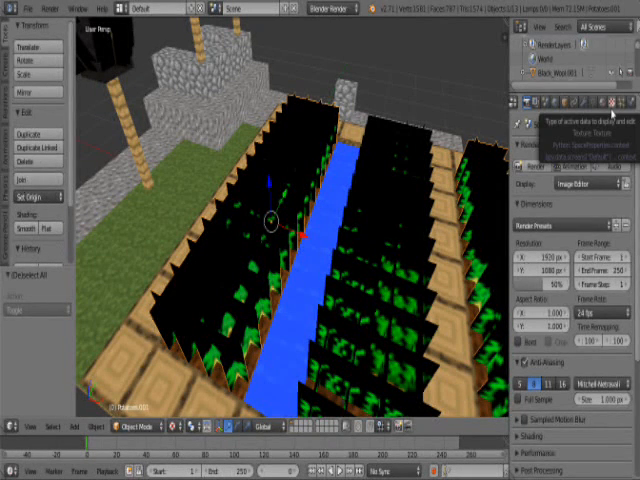
Enable Alpha influence on the potato crops' second texture slot alongside Color
{"action": "left_click", "coordinate": [530, 100]}
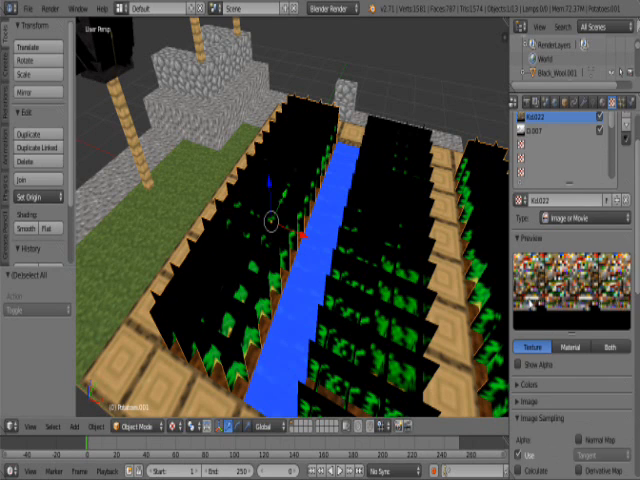
{"action": "scroll", "scroll_direction": "down", "scroll_amount": 3}
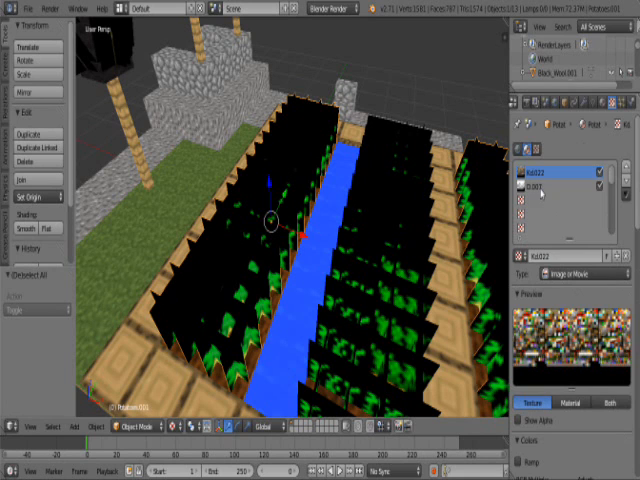
{"action": "left_click", "coordinate": [560, 188]}
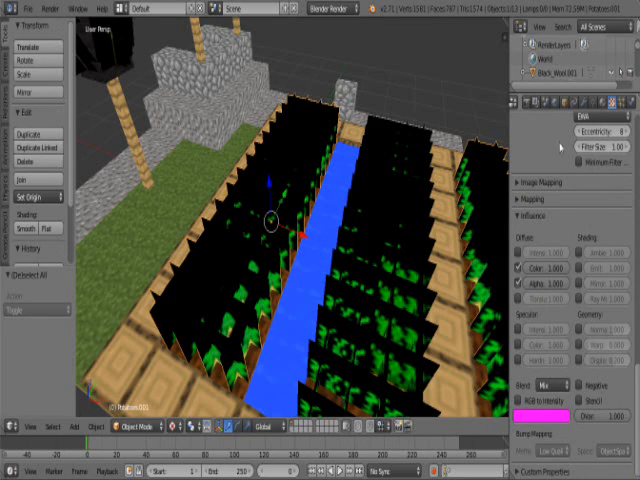
{"action": "left_click", "coordinate": [530, 98]}
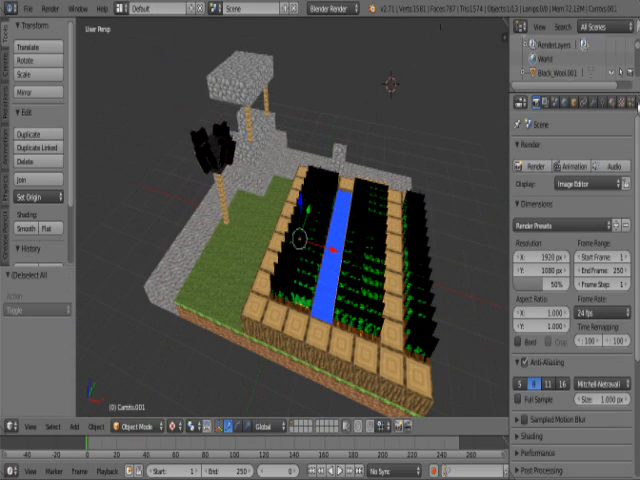
Open the Add menu to browse the lamp types
{"action": "left_click", "coordinate": [74, 424]}
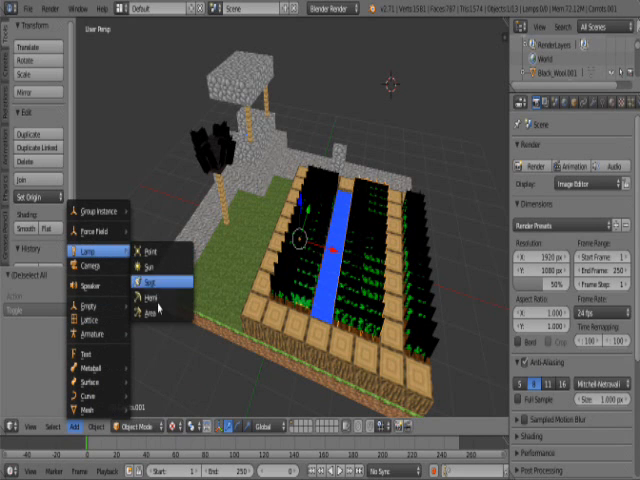
Add a spot lamp about 5.7 units above the build and return to render settings
{"action": "left_click", "coordinate": [161, 279]}
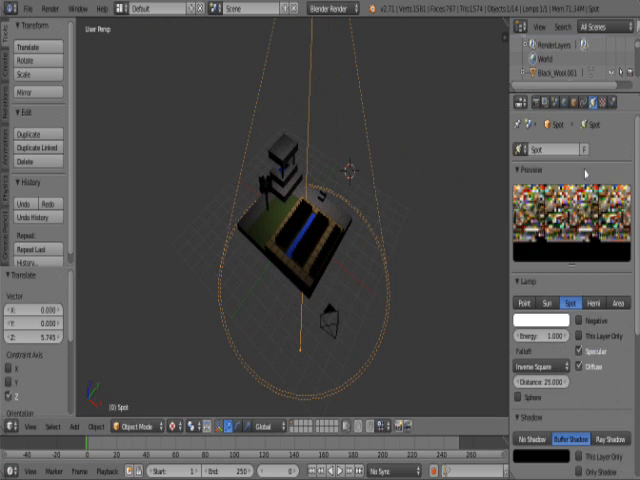
{"action": "left_click", "coordinate": [545, 338]}
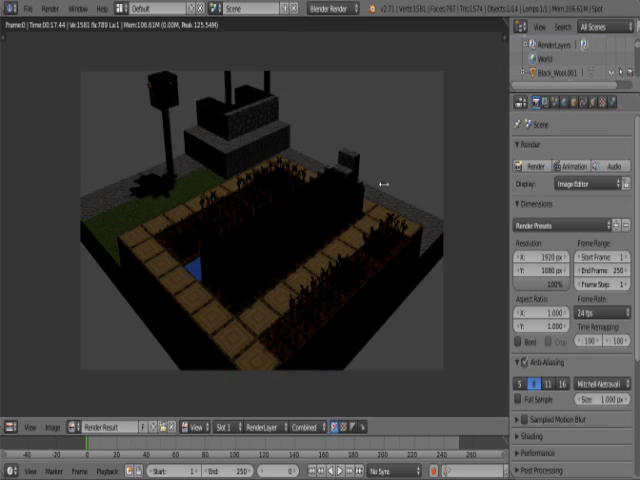
{"action": "mouse_move", "coordinate": [385, 193]}
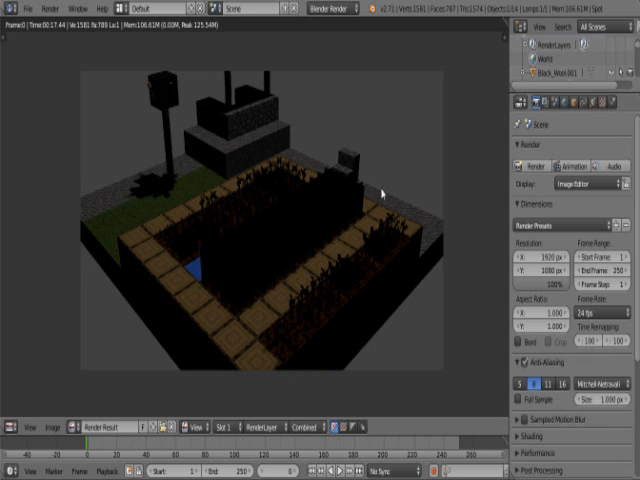